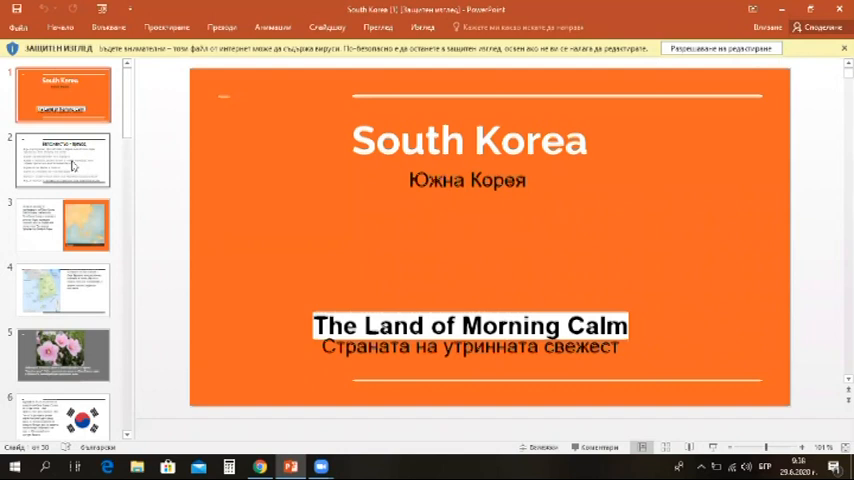
Advance from the South Korea title slide toward the geography slide with the East Asia map
{"action": "left_click", "coordinate": [62, 160]}
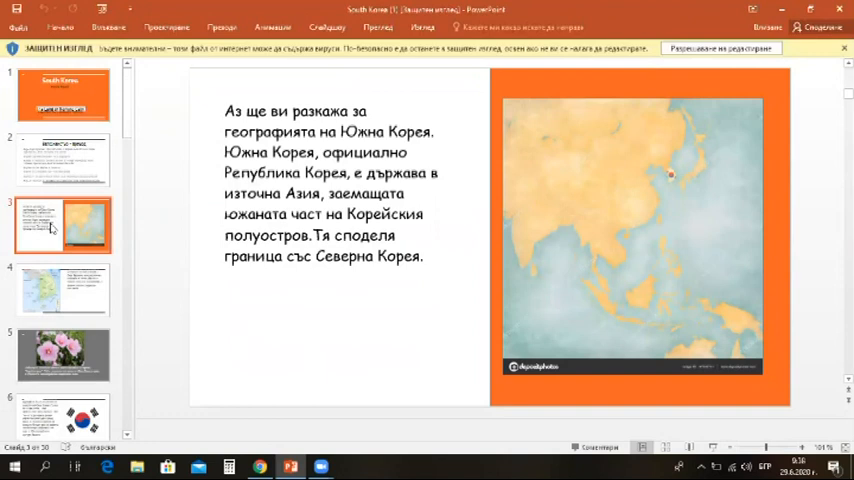
{"action": "mouse_move", "coordinate": [138, 232]}
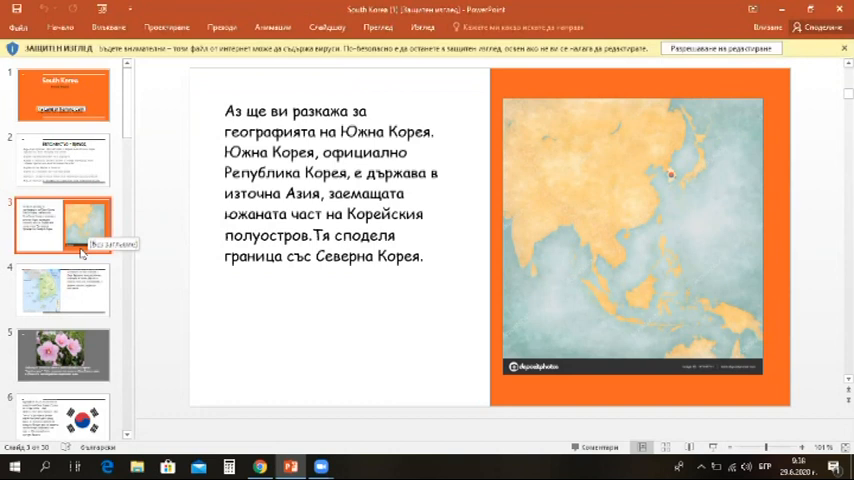
View the Seoul climate and hibiscus slides, then land on the South Korean flag slide
{"action": "left_click", "coordinate": [64, 288]}
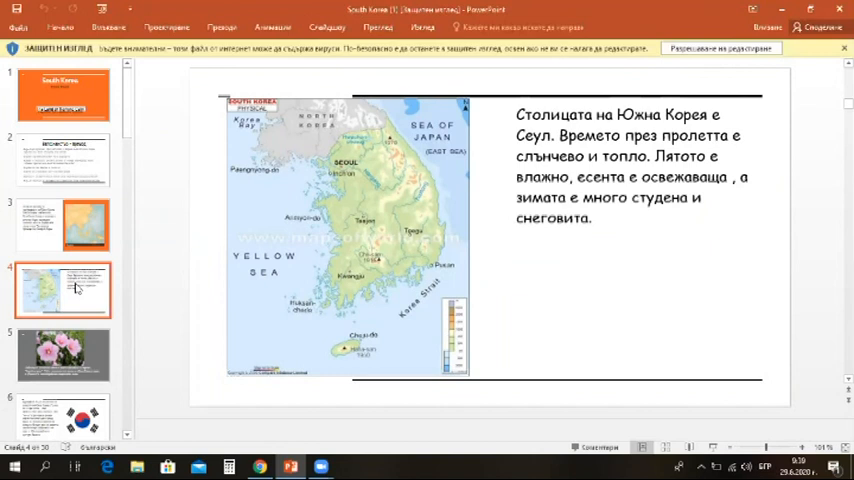
{"action": "left_click", "coordinate": [64, 352]}
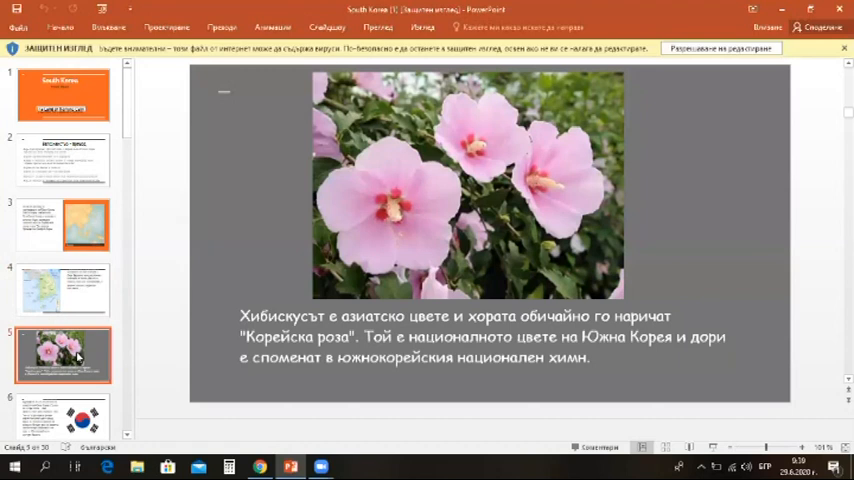
{"action": "scroll", "scroll_direction": "down", "scroll_amount": 3}
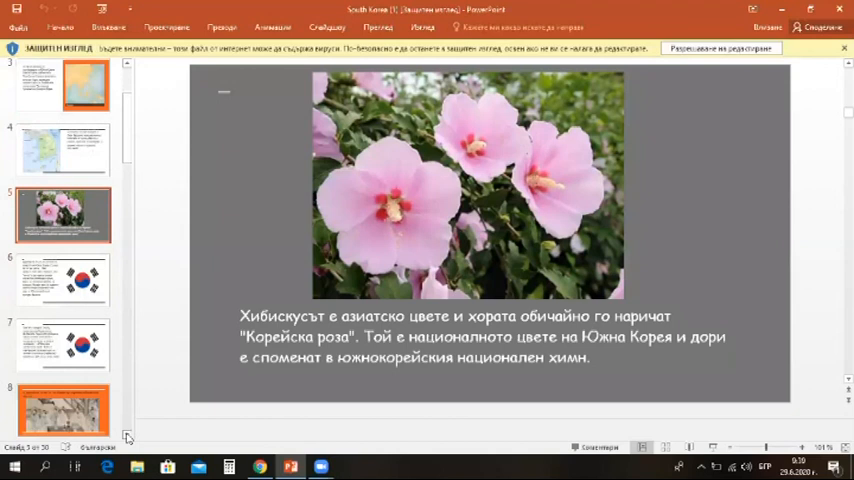
{"action": "left_click", "coordinate": [64, 168]}
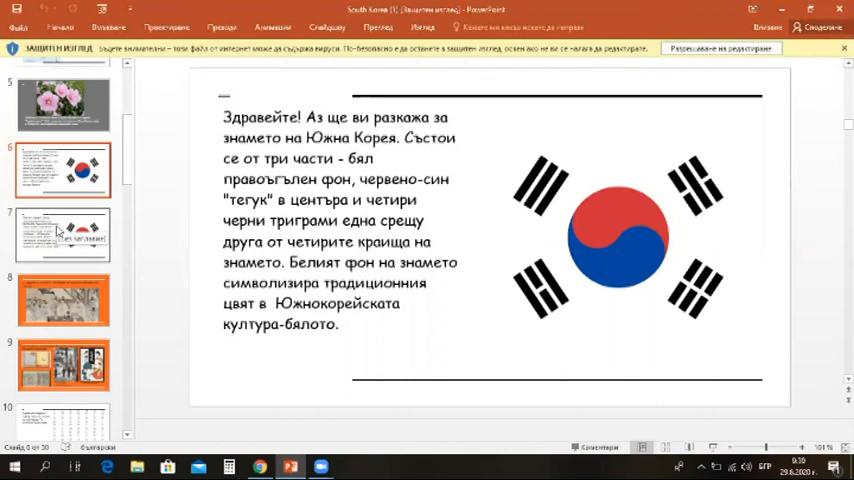
View the taegeuk symbolism slide, then jump ahead to the K-Drama slide
{"action": "left_click", "coordinate": [62, 234]}
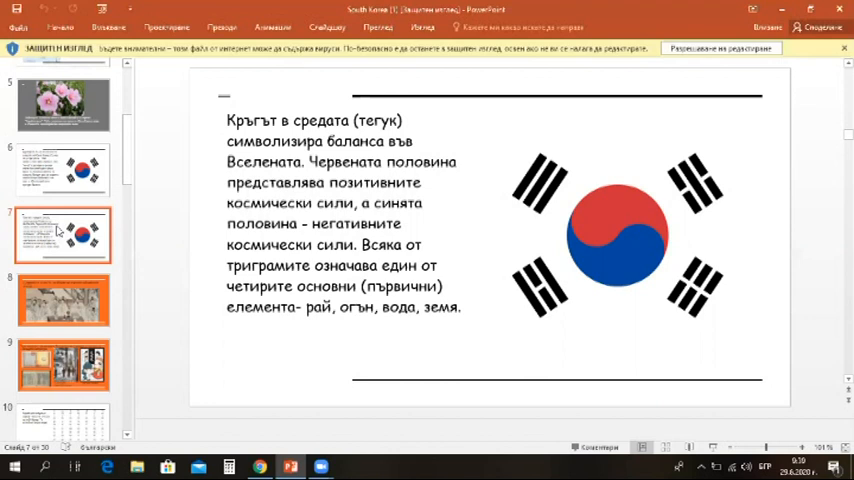
{"action": "mouse_move", "coordinate": [56, 300]}
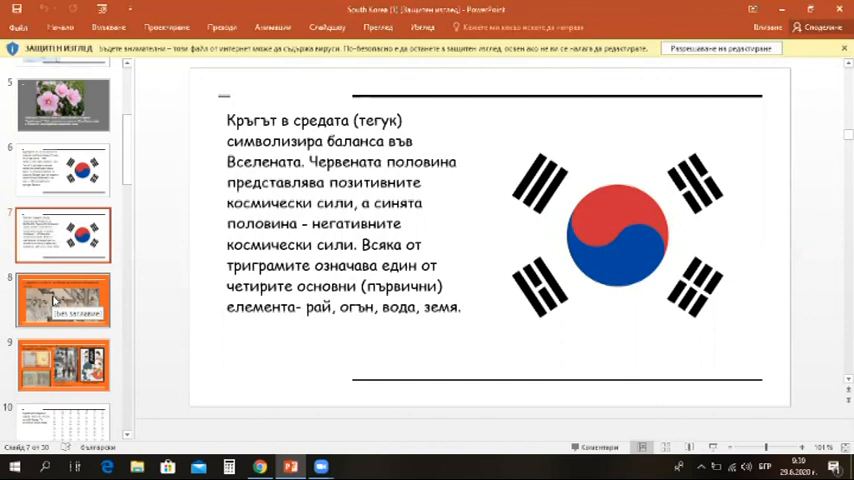
{"action": "left_click", "coordinate": [64, 300]}
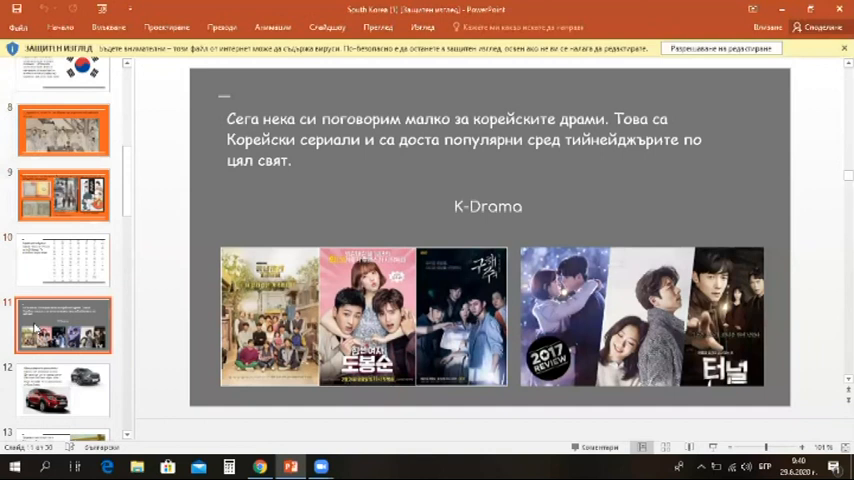
Pass the taekwondo slide and show the traditional Korean cuisine slide
{"action": "scroll", "scroll_direction": "down", "scroll_amount": 3}
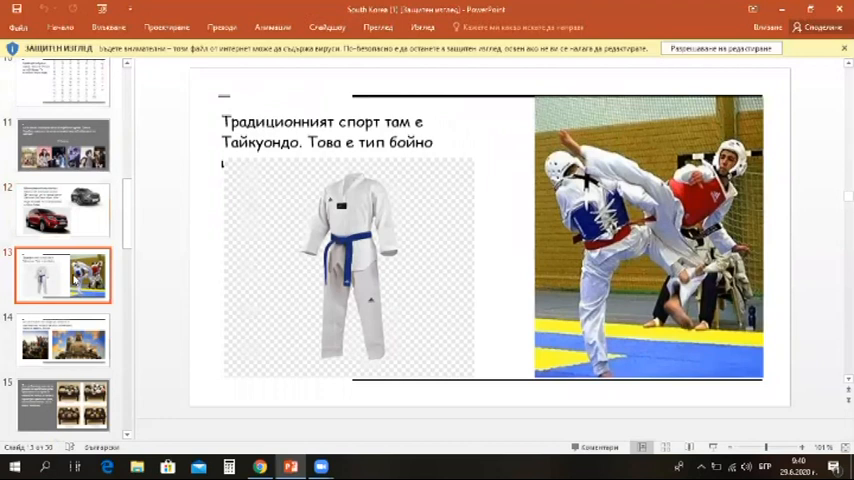
{"action": "left_click", "coordinate": [62, 340]}
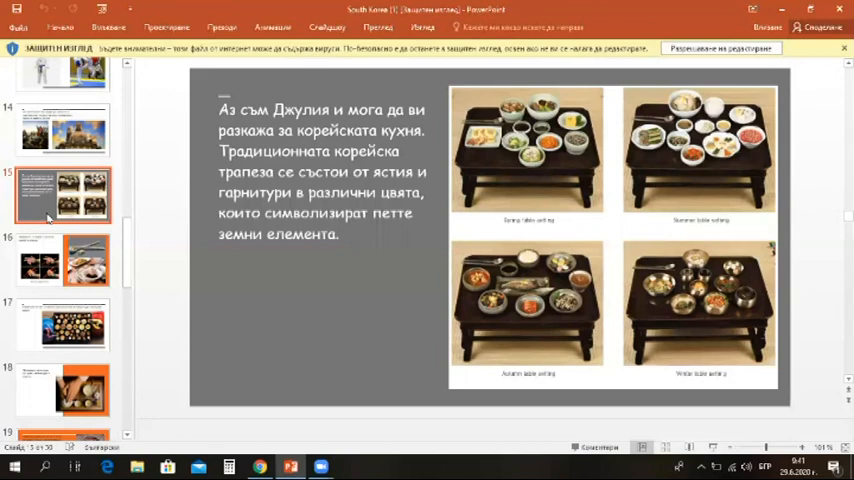
View the chopsticks, kimchi, sannakji and rice slides, ending on Marina's orange dialogue slide
{"action": "left_click", "coordinate": [62, 260]}
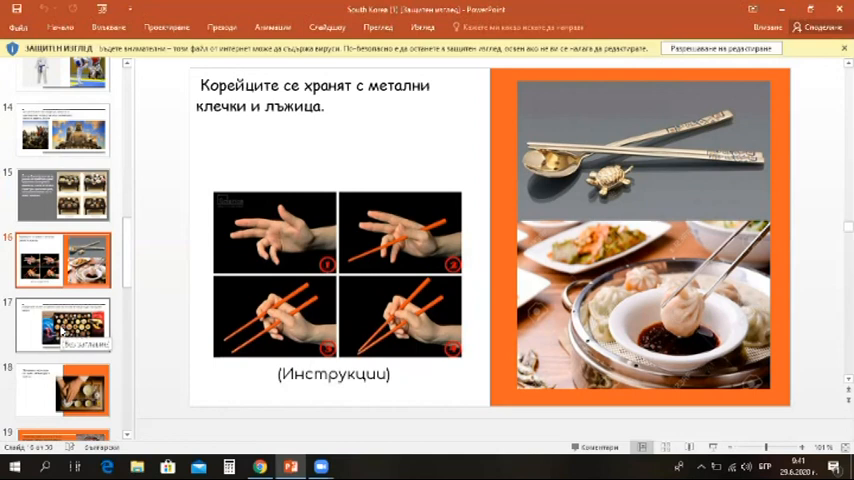
{"action": "left_click", "coordinate": [62, 390]}
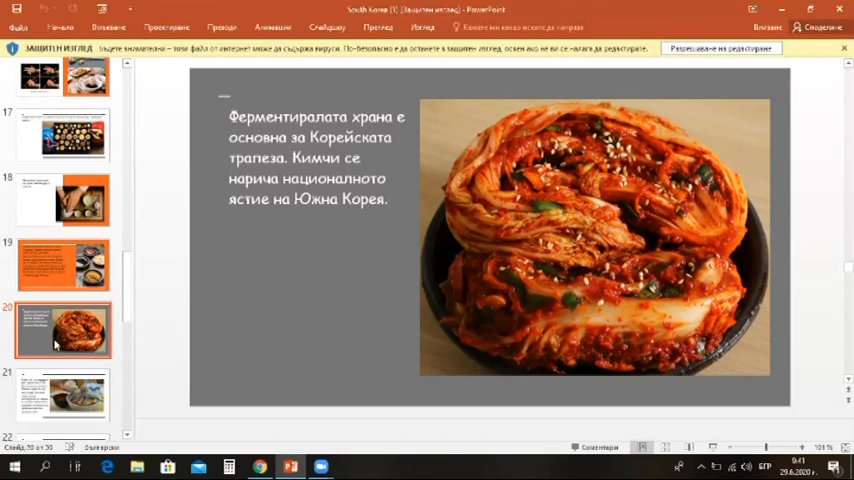
{"action": "left_click", "coordinate": [62, 392]}
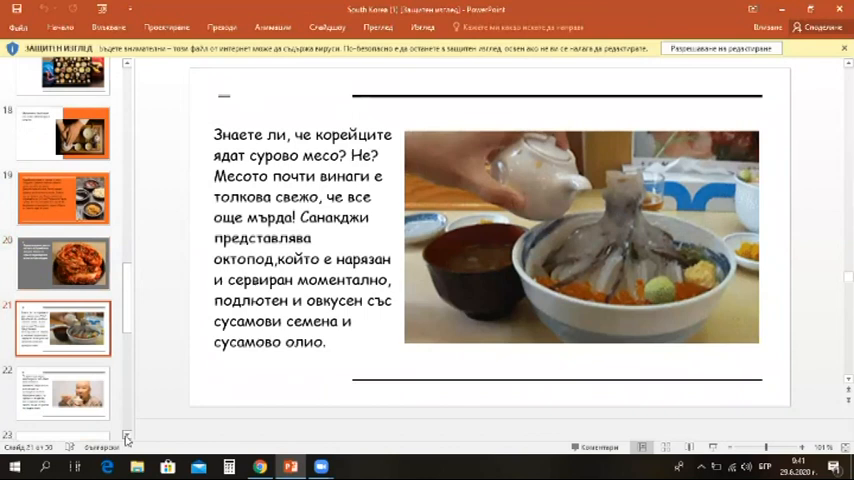
{"action": "left_click", "coordinate": [64, 340]}
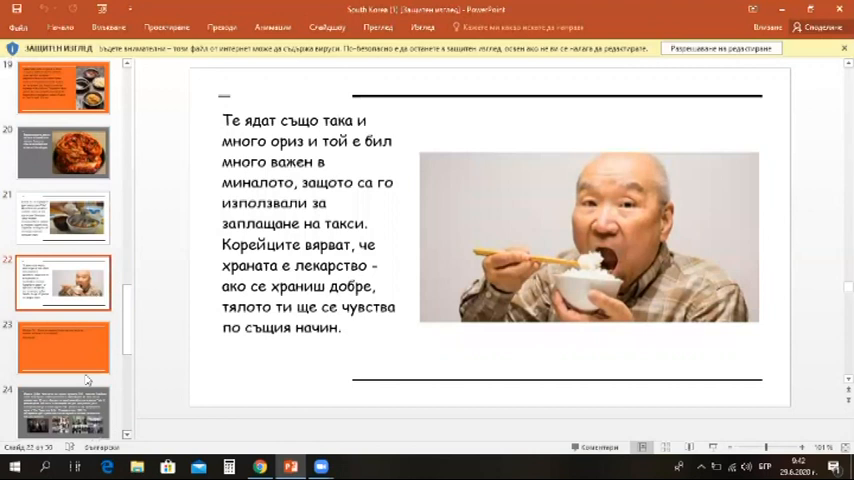
{"action": "left_click", "coordinate": [64, 344]}
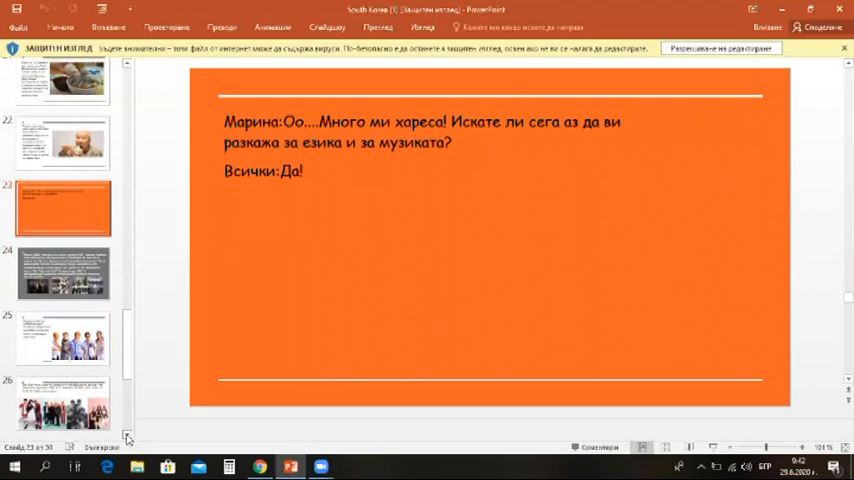
View the H.O.T. and today's K-pop groups slides, ending on the Hangul alphabet slide
{"action": "left_click", "coordinate": [64, 312]}
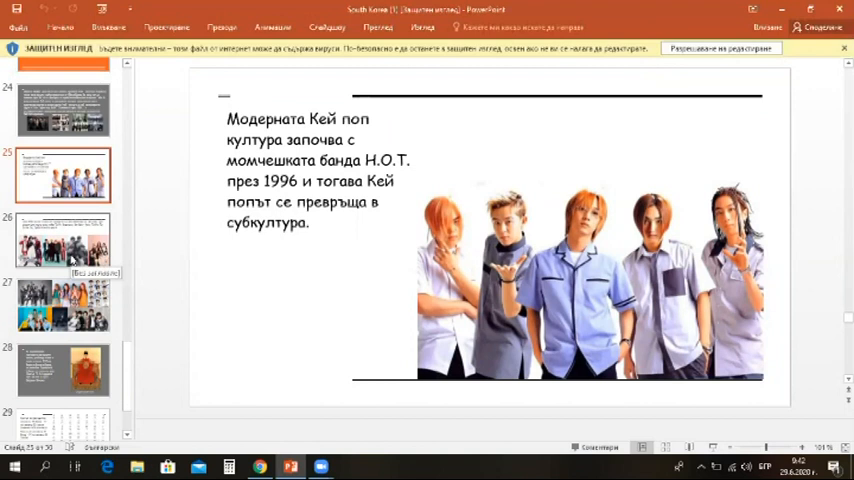
{"action": "left_click", "coordinate": [62, 240]}
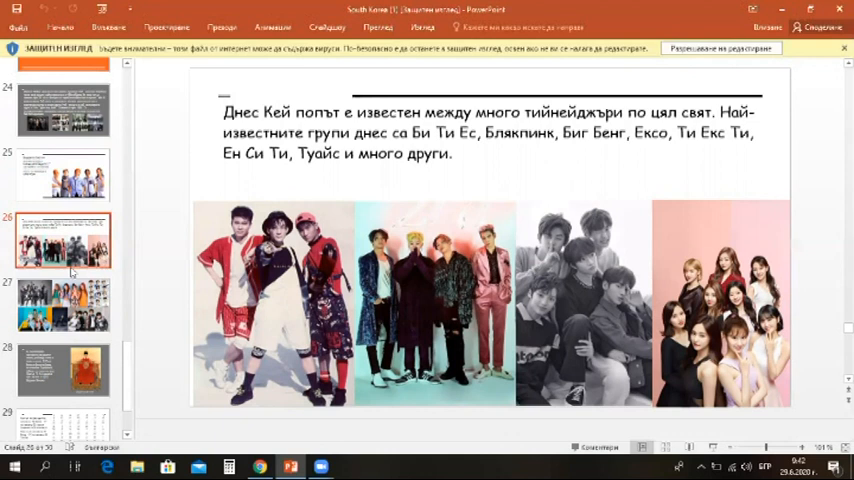
{"action": "mouse_move", "coordinate": [62, 304]}
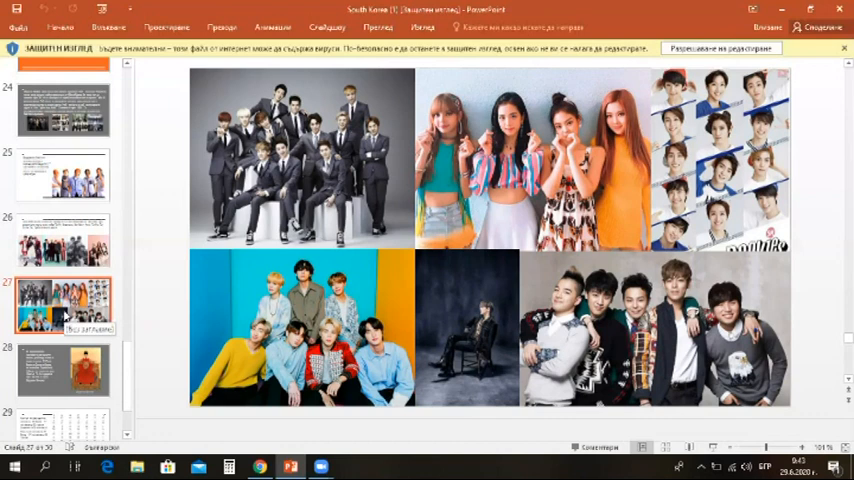
{"action": "mouse_move", "coordinate": [64, 348]}
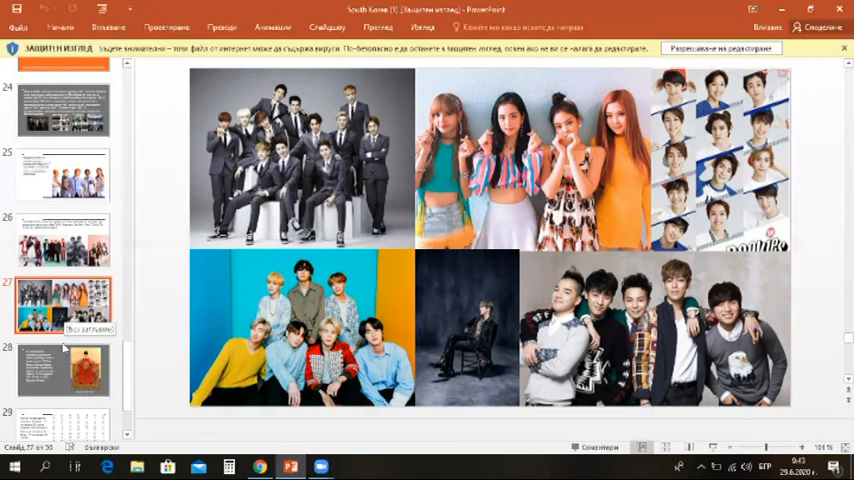
{"action": "left_click", "coordinate": [64, 370]}
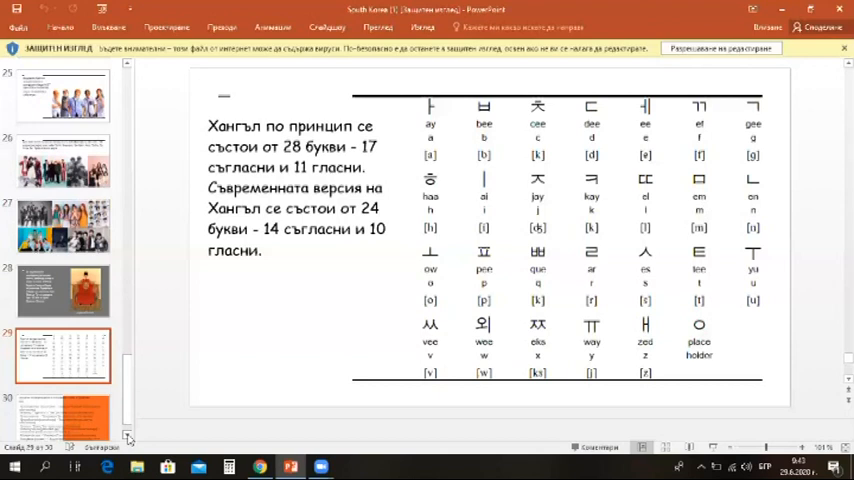
Leave the Korea deck and show the Spain presentation's title slide
{"action": "scroll", "scroll_direction": "down", "scroll_amount": 3}
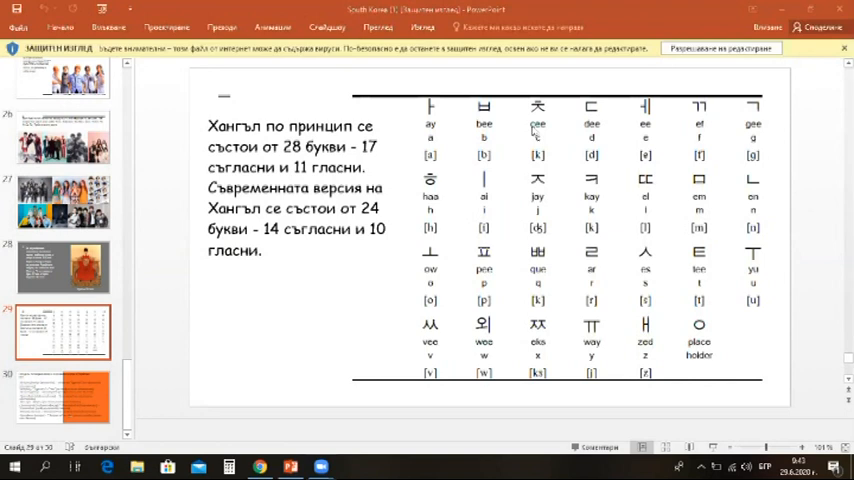
{"action": "left_click", "coordinate": [64, 396]}
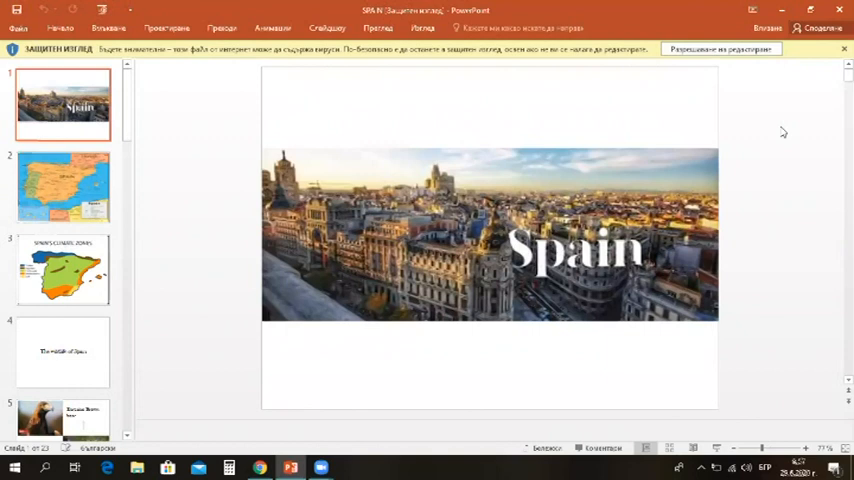
{"action": "left_click", "coordinate": [62, 186]}
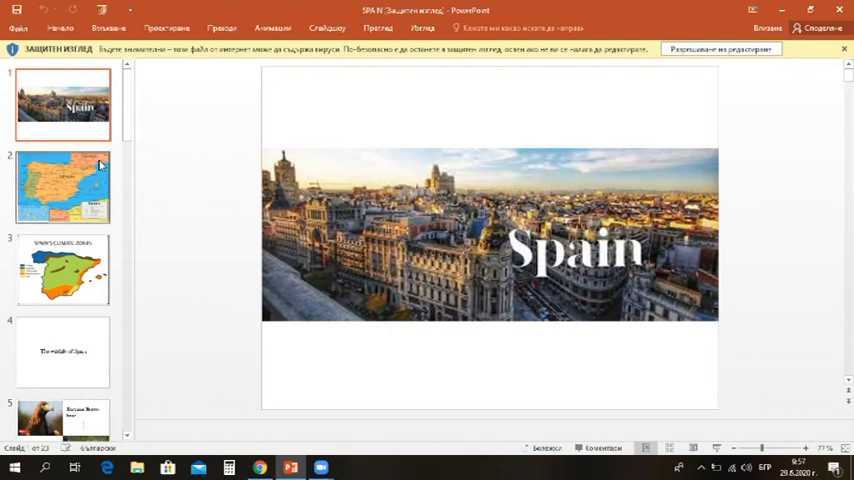
{"action": "left_click", "coordinate": [62, 188]}
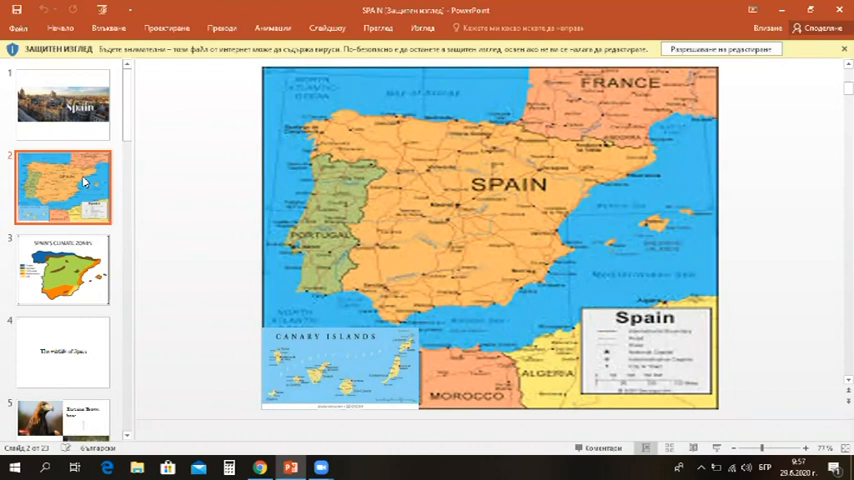
{"action": "left_click", "coordinate": [62, 268]}
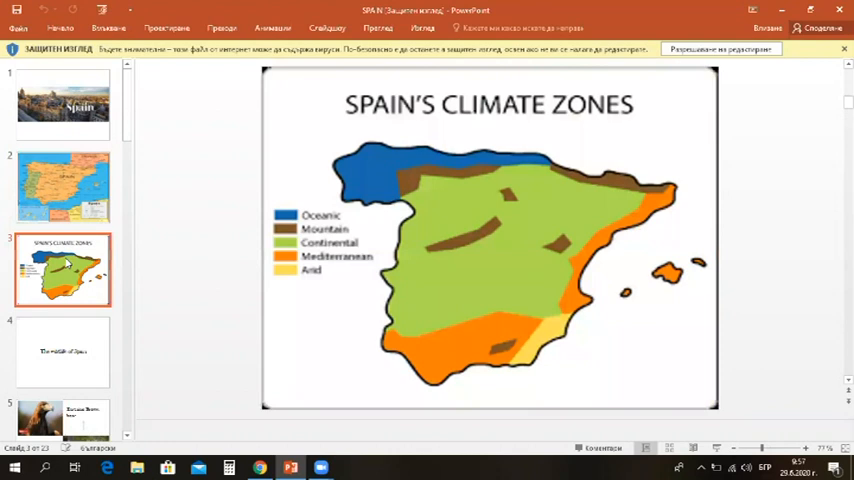
{"action": "scroll", "scroll_direction": "down", "scroll_amount": 3}
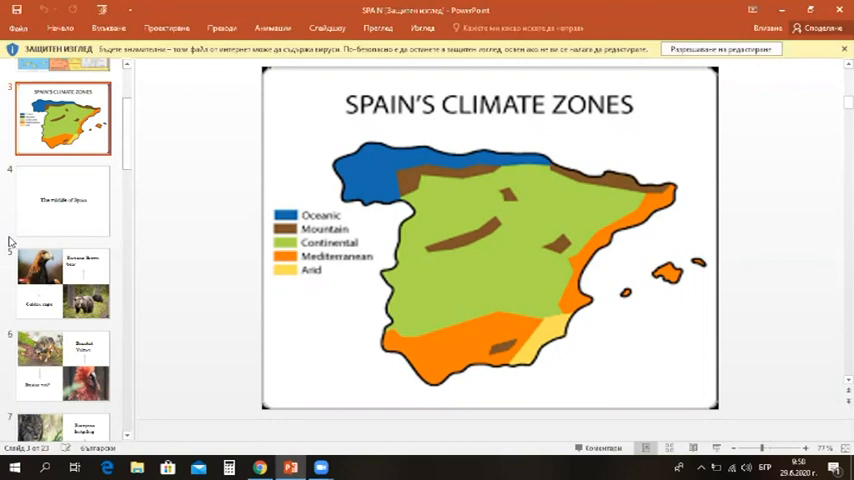
{"action": "left_click", "coordinate": [62, 200]}
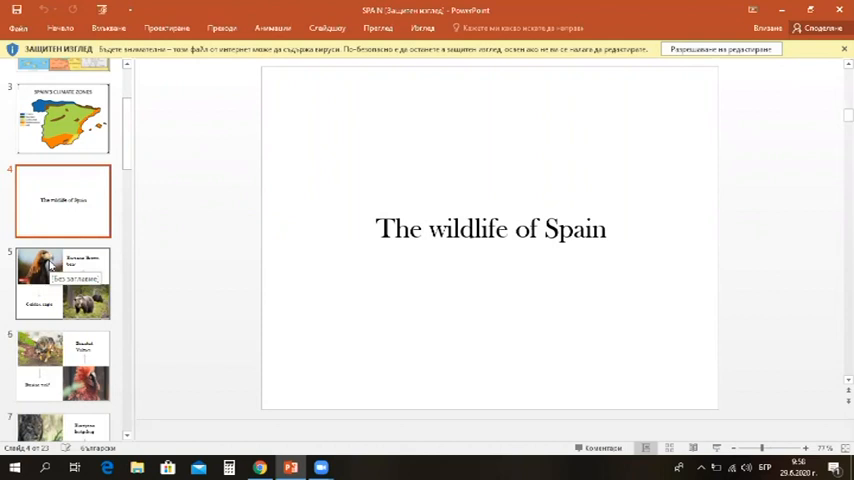
View the golden eagle/brown bear and Iberian wolf/bearded vulture slides, reaching Habitats
{"action": "left_click", "coordinate": [62, 284]}
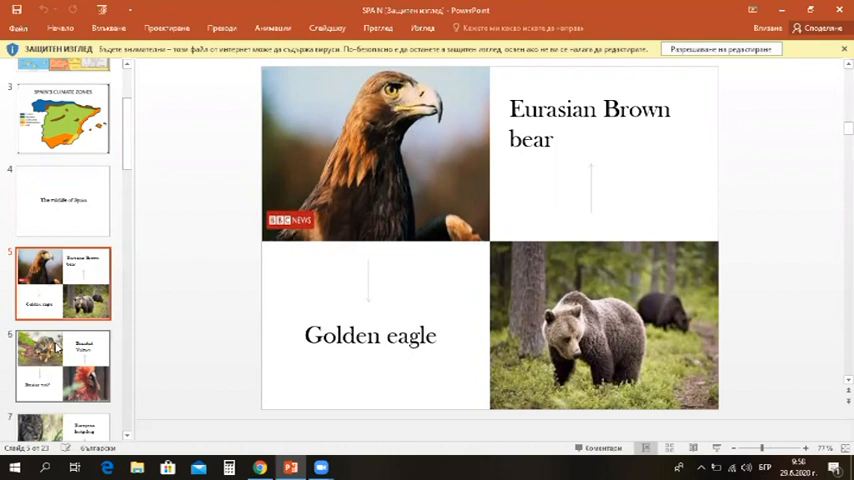
{"action": "left_click", "coordinate": [64, 364]}
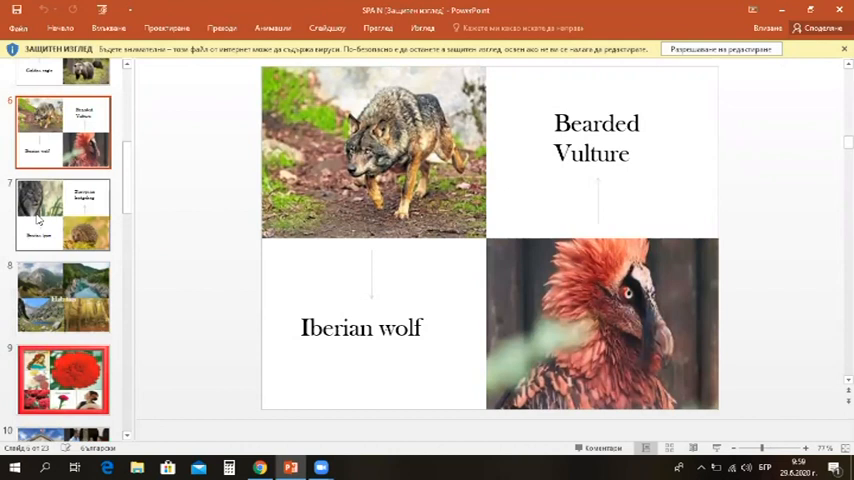
{"action": "left_click", "coordinate": [62, 296]}
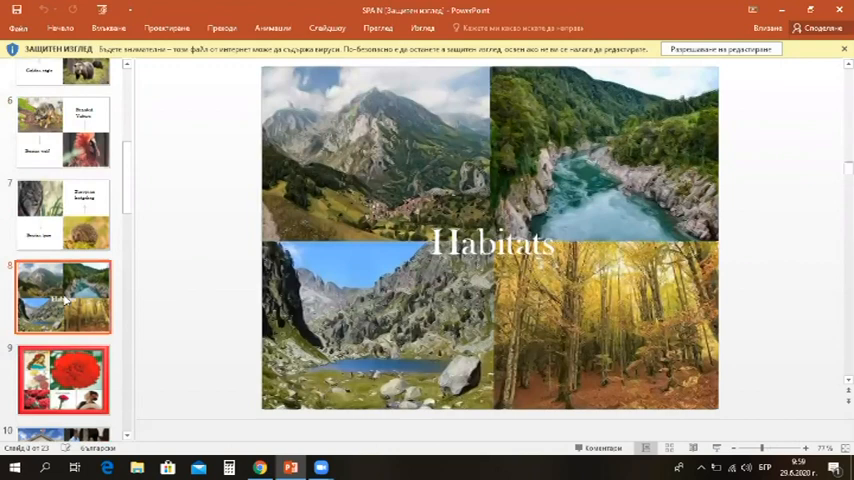
Move past Habitats to the Kingdom of Spain slide with red carnations
{"action": "scroll", "scroll_direction": "down", "scroll_amount": 3}
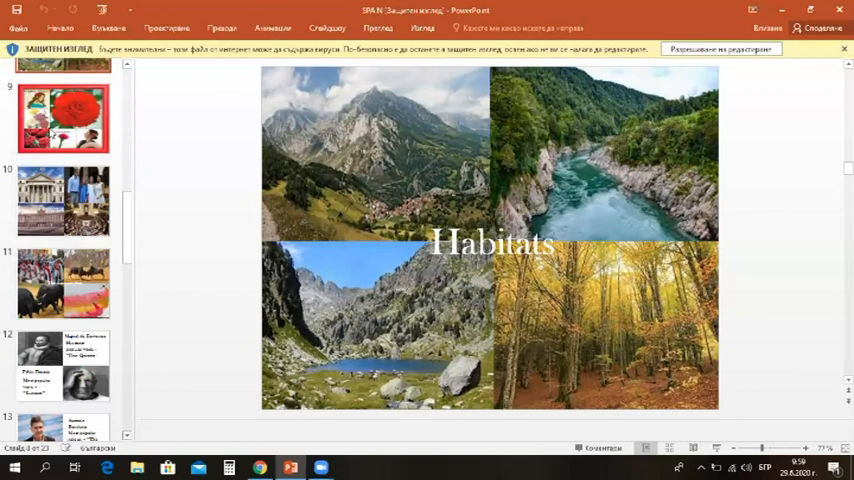
{"action": "left_click", "coordinate": [64, 116]}
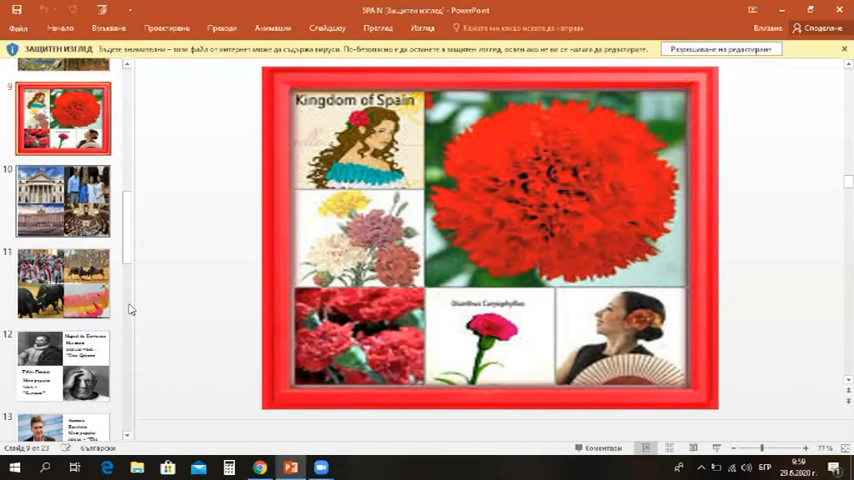
Scroll the thumbnail pane toward the parliament and royal family photo slide
{"action": "scroll", "scroll_direction": "down", "scroll_amount": 3}
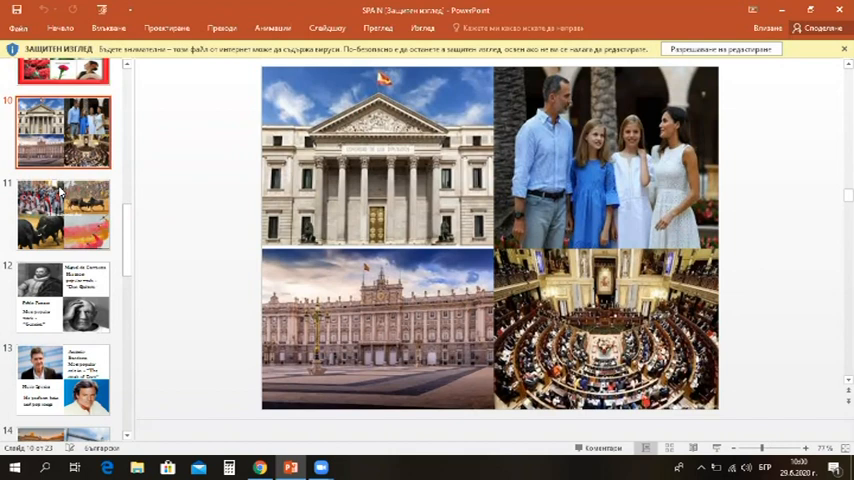
{"action": "mouse_move", "coordinate": [60, 210]}
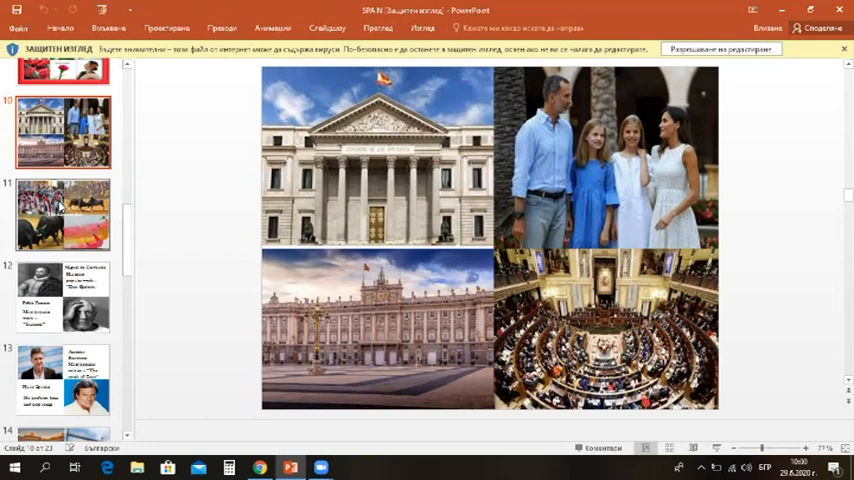
Show 'The national day' slide with its collage of bulls, parade and smoke-trailing jets
{"action": "left_click", "coordinate": [62, 212]}
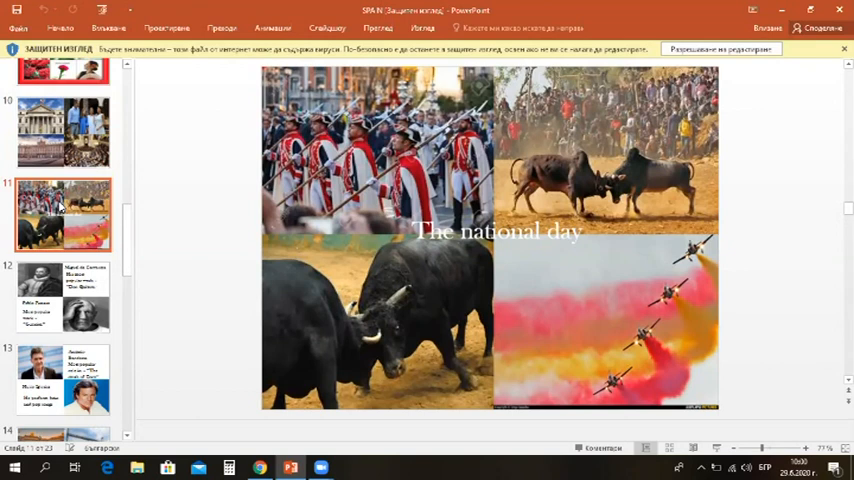
{"action": "scroll", "scroll_direction": "down", "scroll_amount": 3}
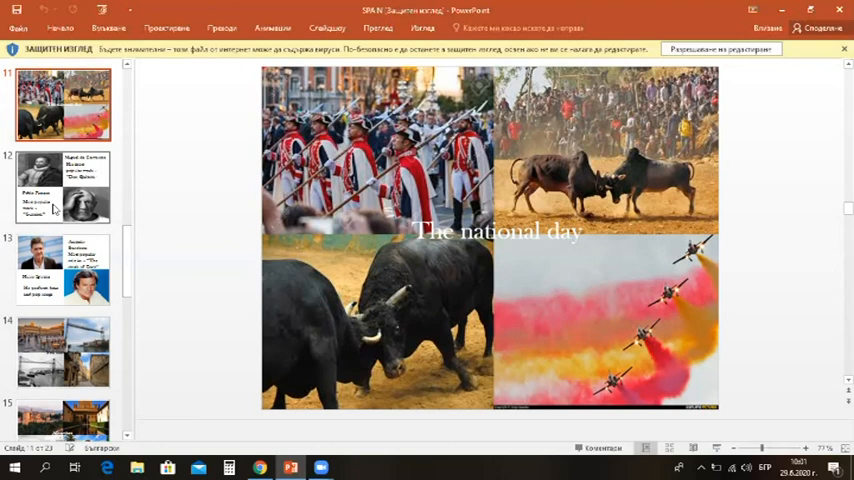
Step past the famous-people and 'You should visit' slides to the Alhambra slide
{"action": "left_click", "coordinate": [64, 188]}
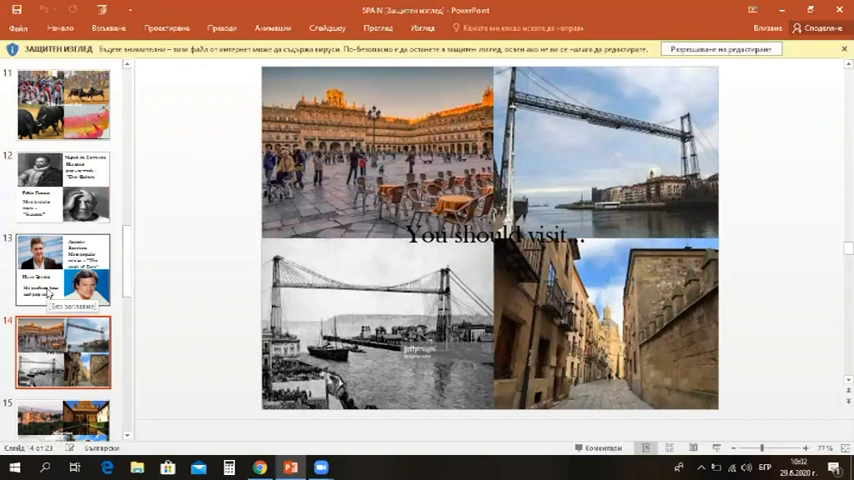
{"action": "left_click", "coordinate": [62, 270]}
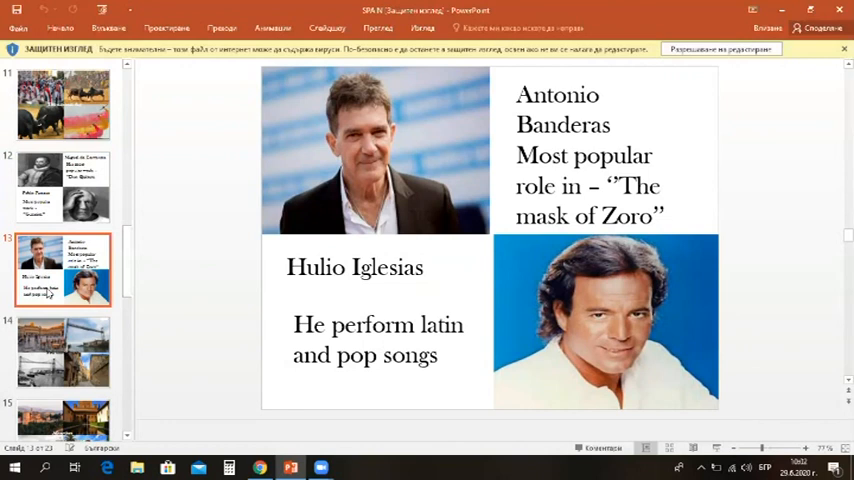
{"action": "left_click", "coordinate": [64, 352]}
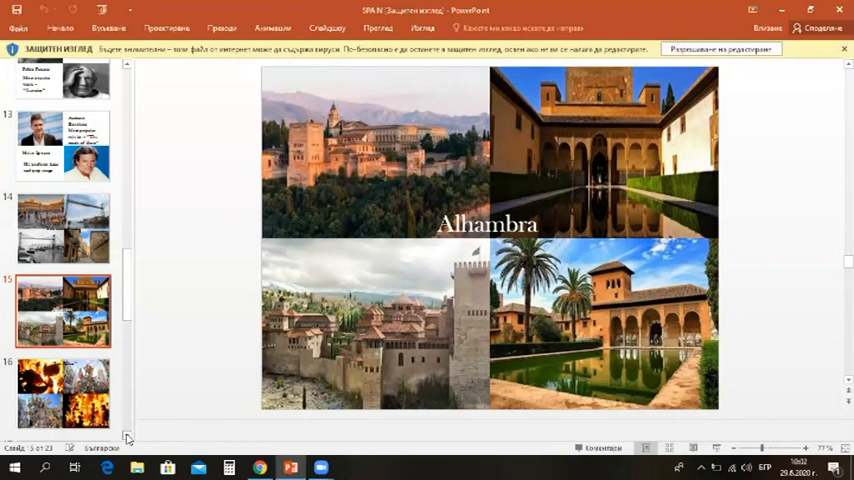
Pass the 'Las Fallas' slide and display the 'Tomatina' festival slide
{"action": "scroll", "scroll_direction": "down", "scroll_amount": 3}
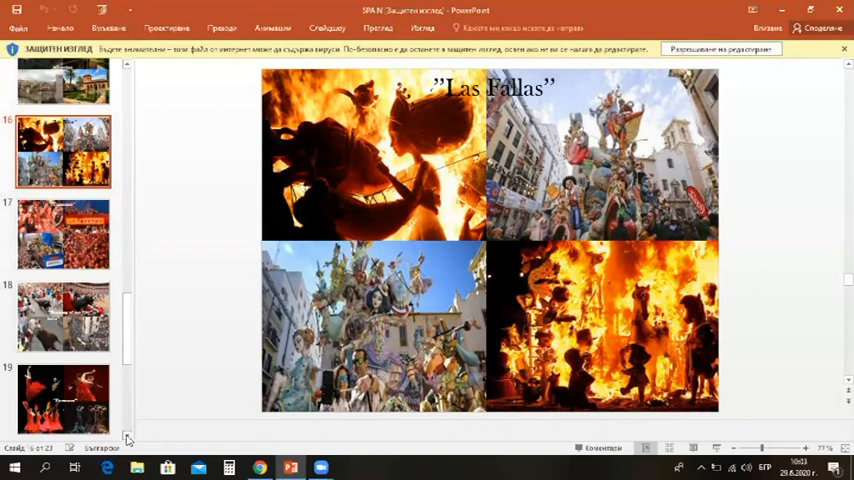
{"action": "scroll", "scroll_direction": "down", "scroll_amount": 3}
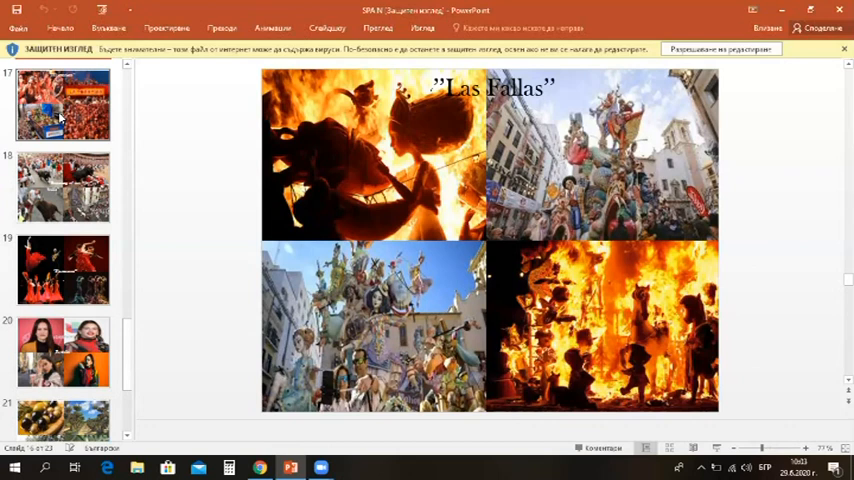
{"action": "left_click", "coordinate": [64, 104]}
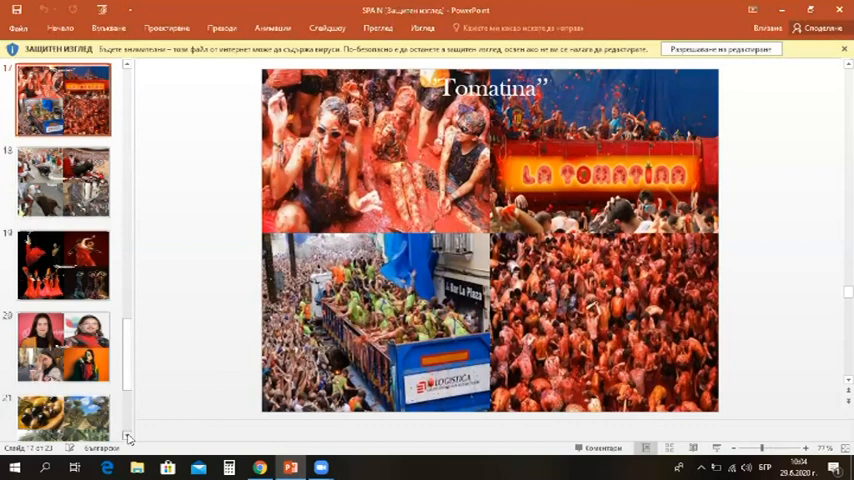
Go past 'Running of the bulls' to the 'Flamenco' slide of dancers
{"action": "scroll", "scroll_direction": "down", "scroll_amount": 3}
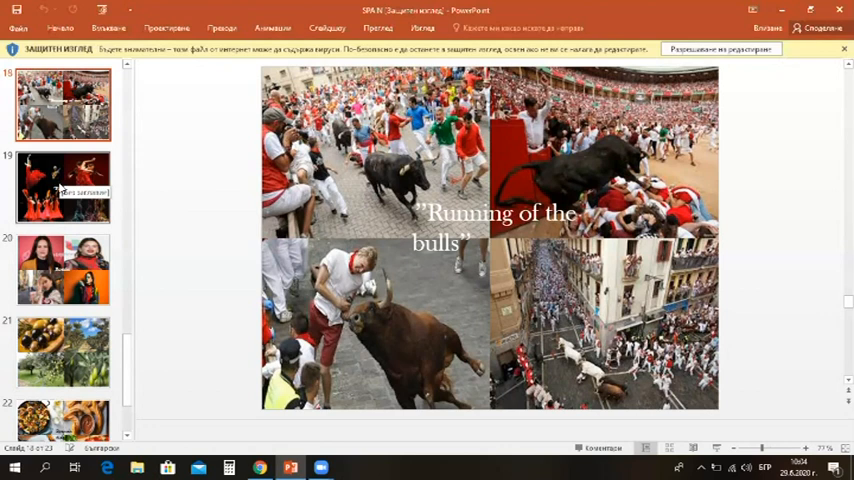
{"action": "left_click", "coordinate": [64, 188]}
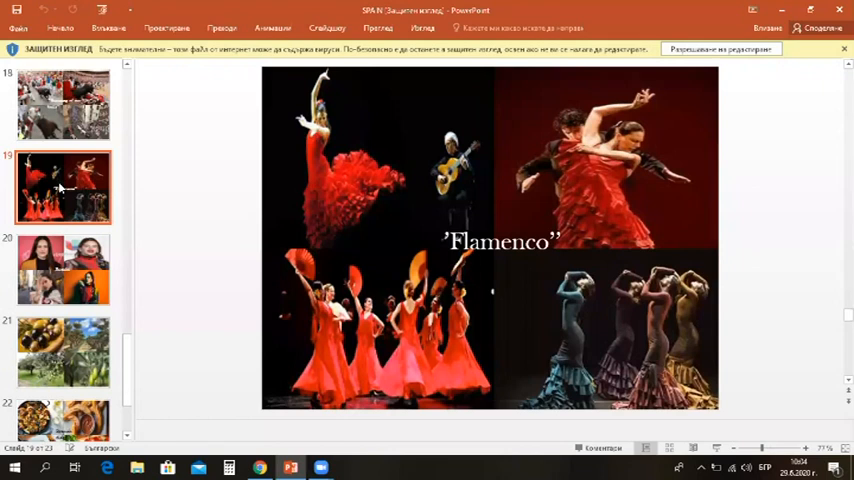
{"action": "mouse_move", "coordinate": [60, 276]}
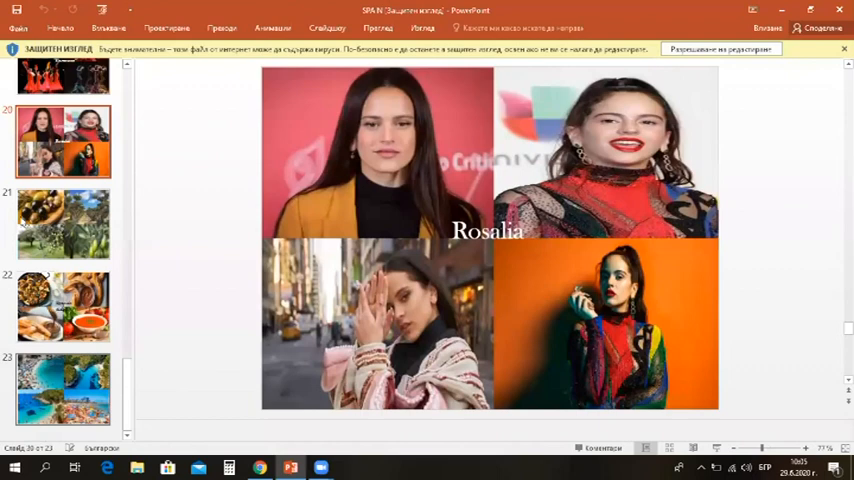
Show the 'Spanish dishes' collage of paella, churros and gazpacho
{"action": "left_click", "coordinate": [64, 224]}
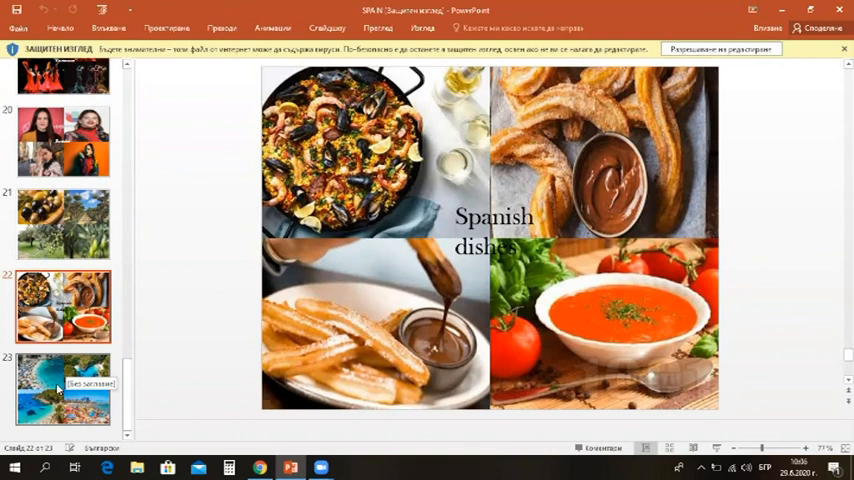
Display the Brazil deck's 'Government & Economy' slide with the parliament building photo
{"action": "left_click", "coordinate": [64, 390]}
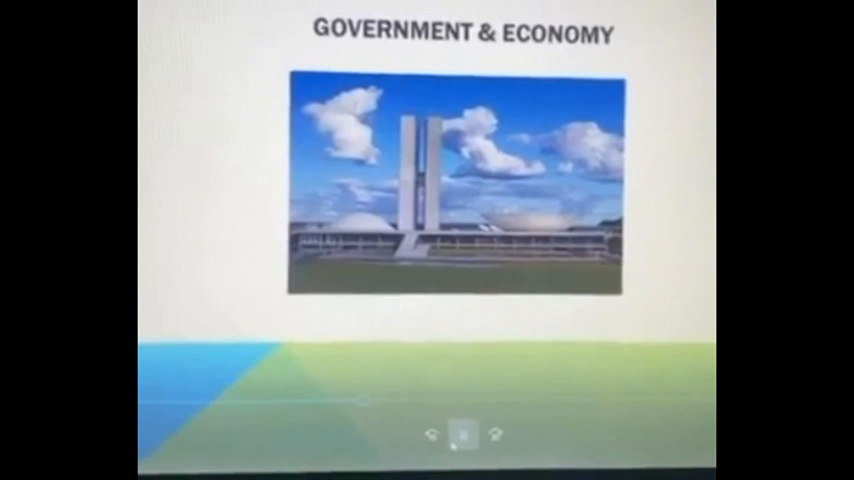
Advance to the wildlife slide with the huge guinea pig and giant anaconda photos
{"action": "left_click", "coordinate": [462, 436]}
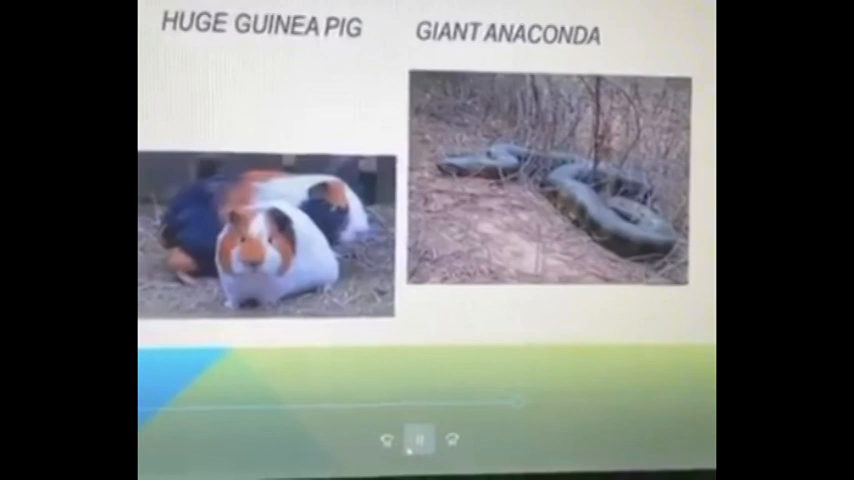
{"action": "left_click", "coordinate": [422, 440]}
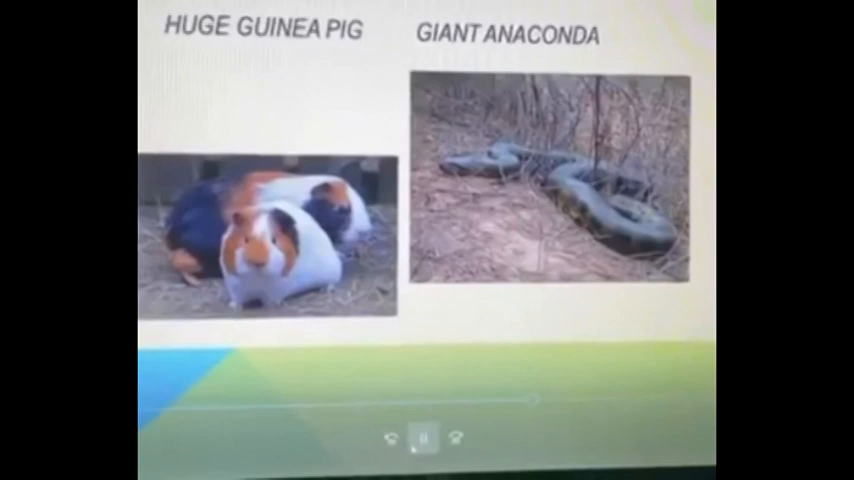